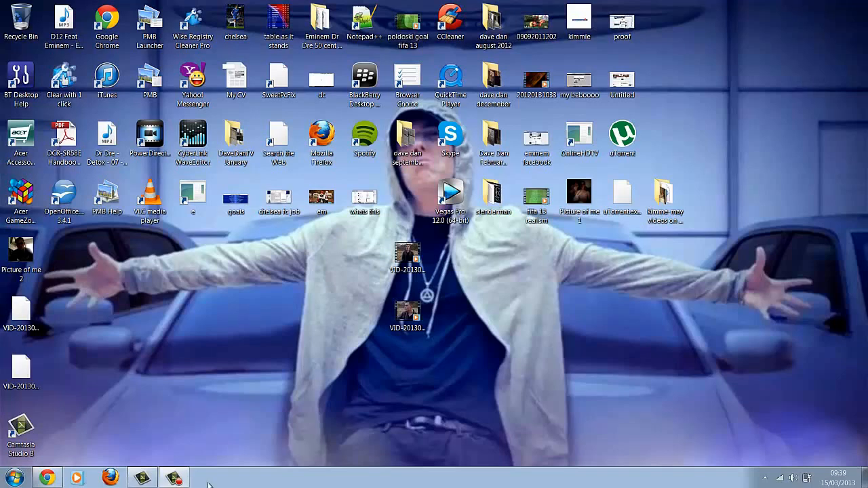
Launch Chrome from the taskbar and bring up Google UK in a new tab
click(46, 478)
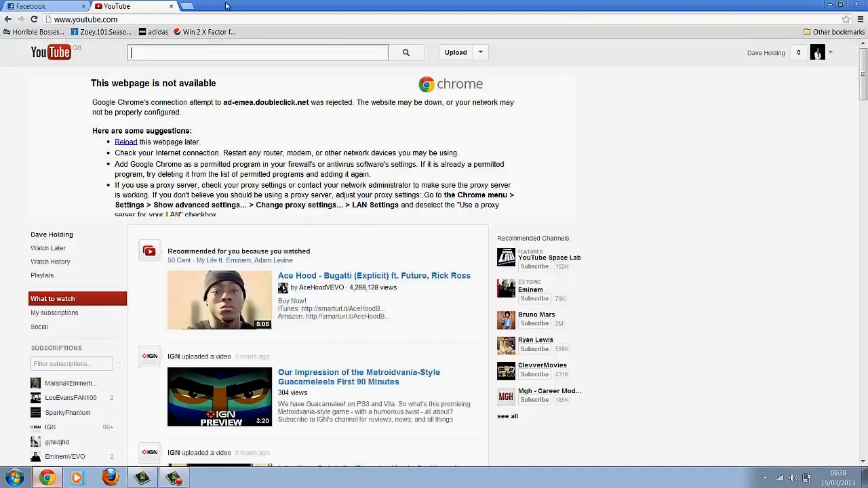
click(184, 6)
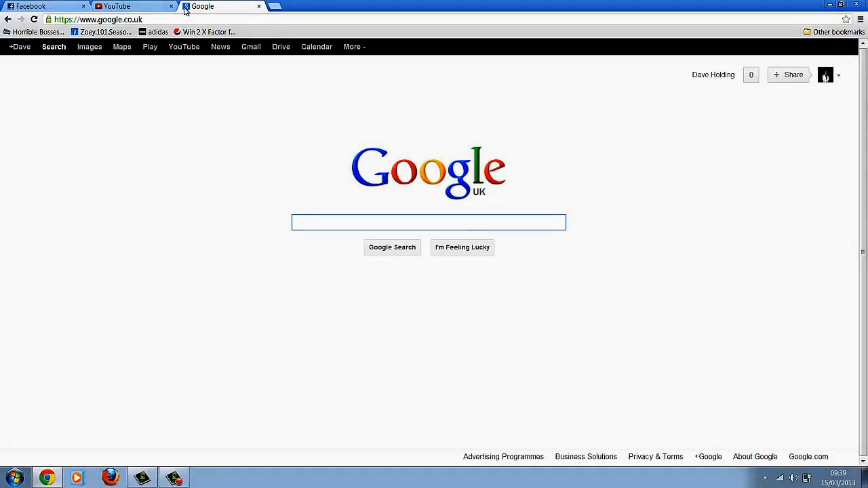
Search Google Images for 'cool backgrounds' and enlarge the fiery phoenix picture
text(cool backgrounds)
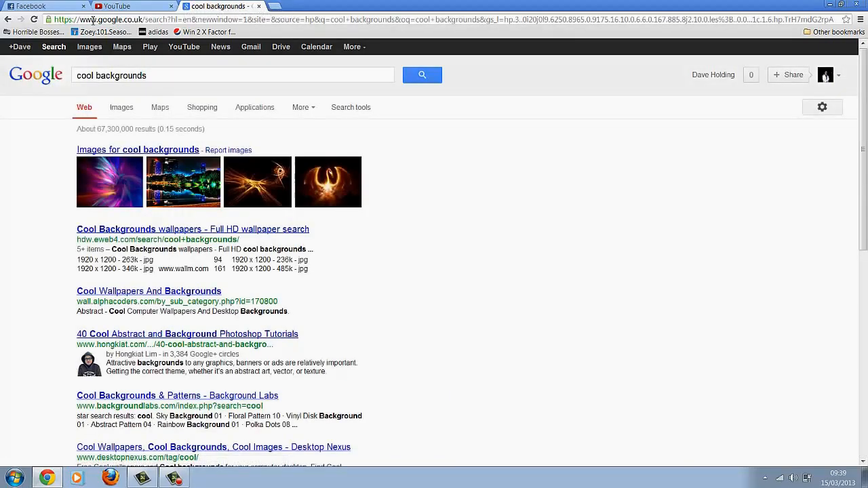
click(122, 107)
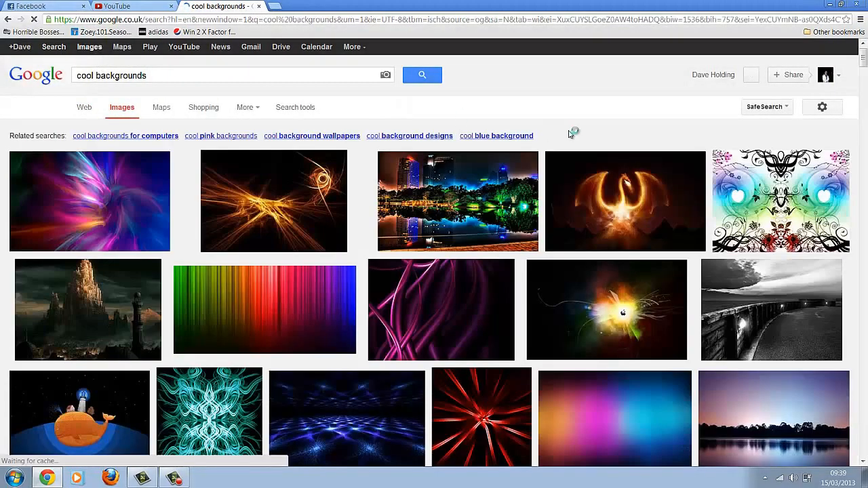
click(624, 200)
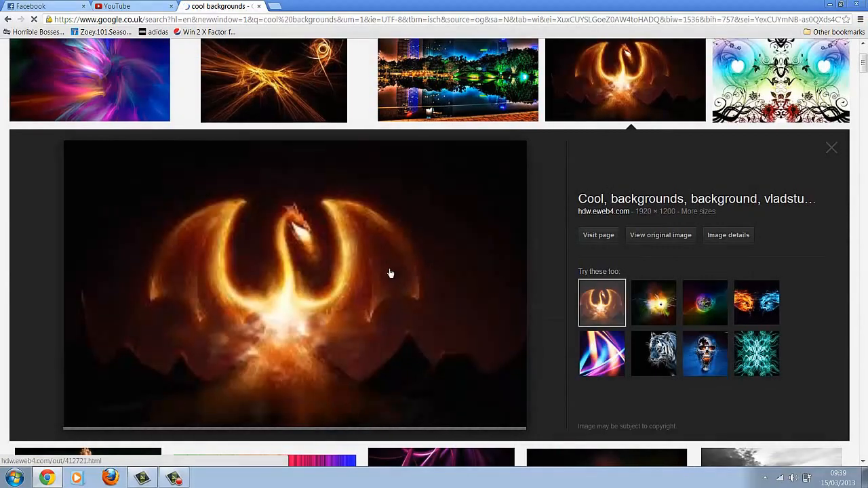
Save the phoenix image's link into the Downloads folder
right_click(391, 274)
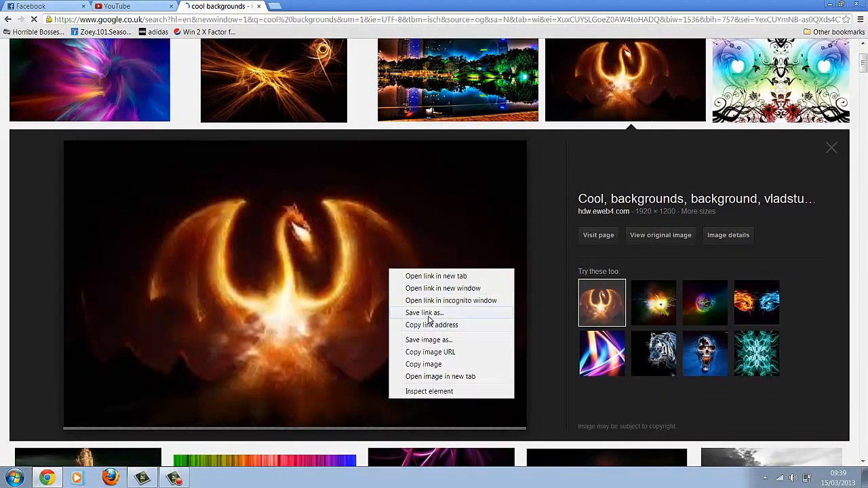
click(423, 312)
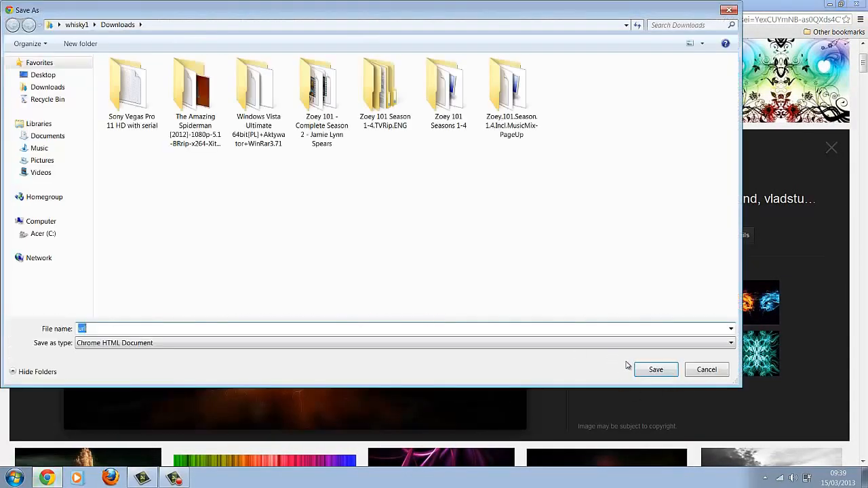
click(655, 369)
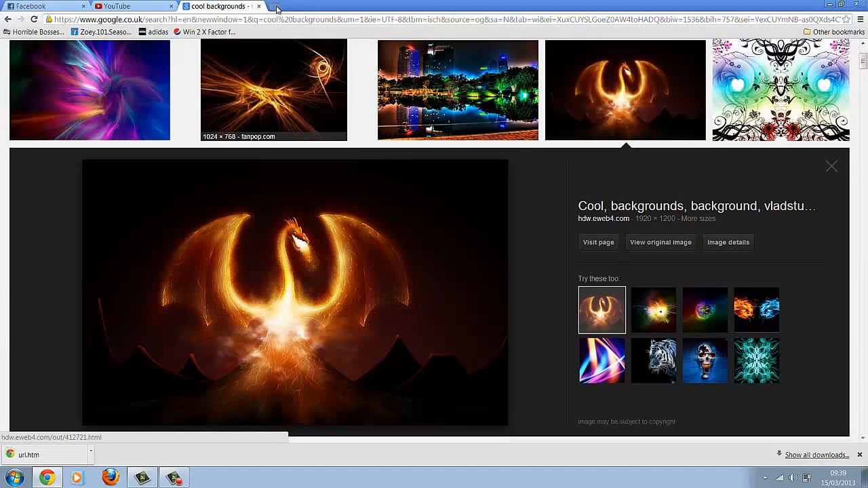
Go to picmonkey.com and choose to load a photo from the computer
click(312, 5)
text(www.picmonkey.com)
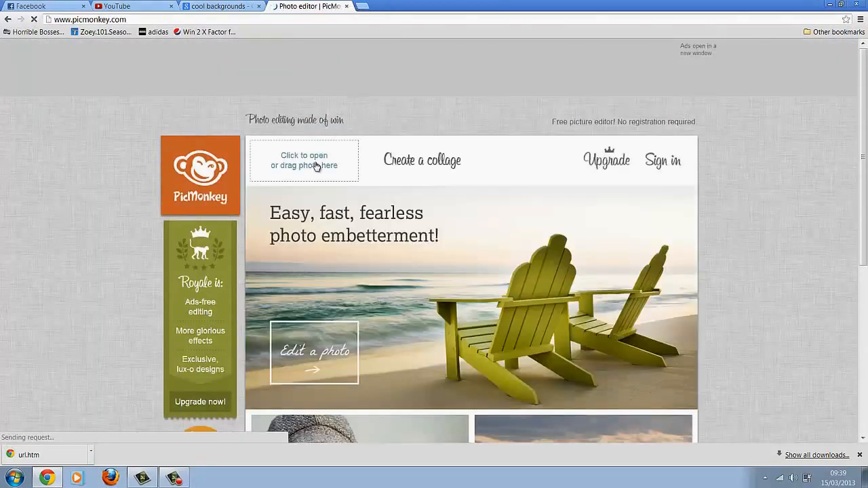
click(304, 160)
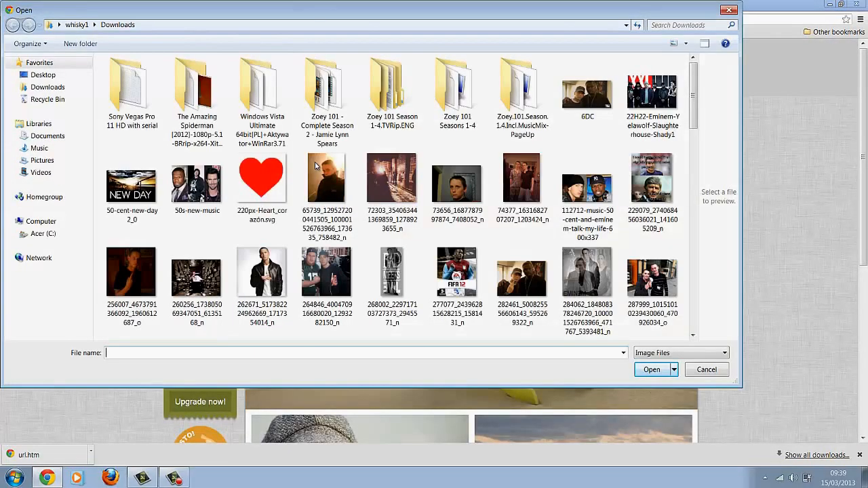
Browse the Downloads folder for the colourful abstract swirl background
scroll(down, 3)
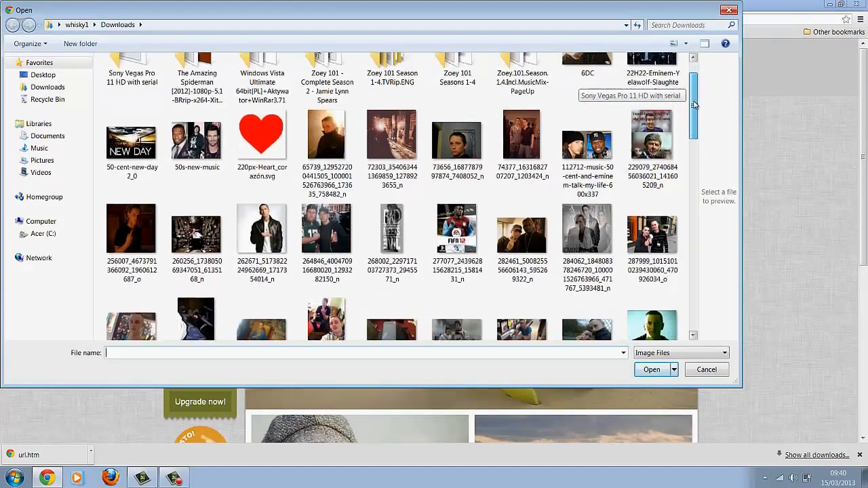
scroll(down, 3)
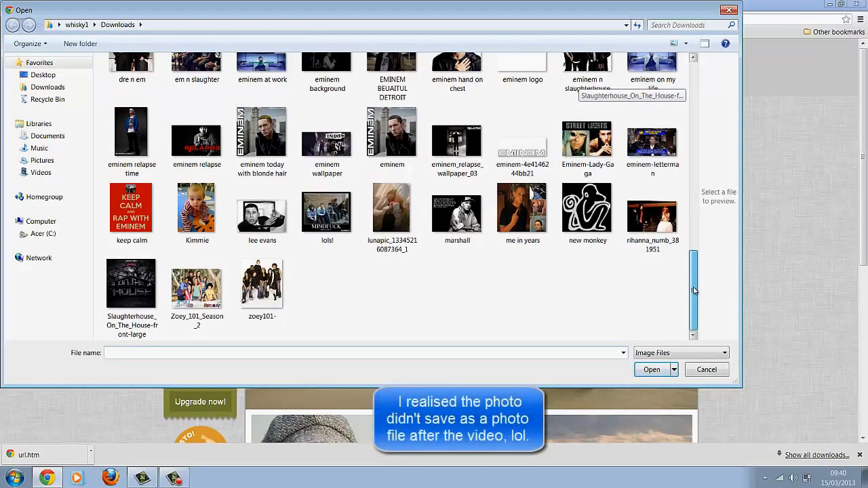
scroll(up, 3)
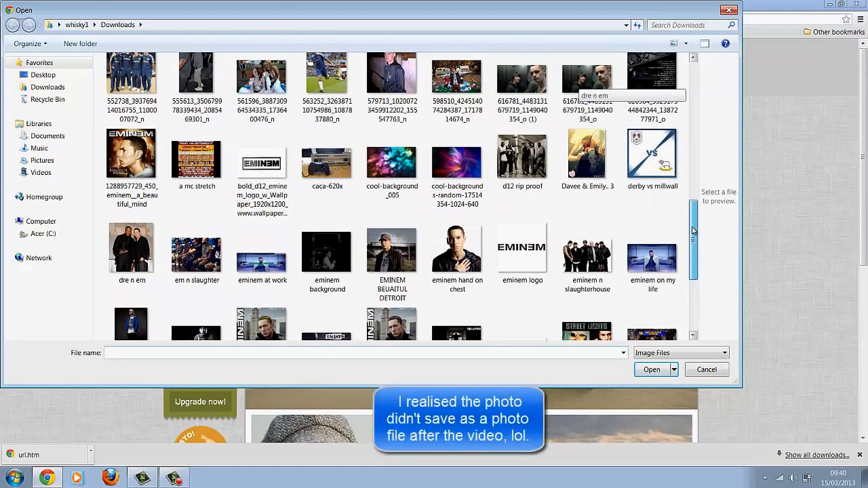
scroll(up, 3)
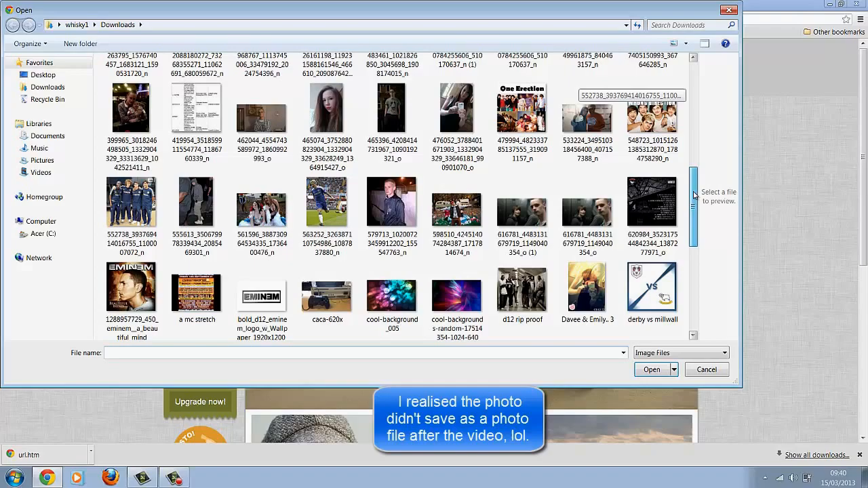
scroll(up, 3)
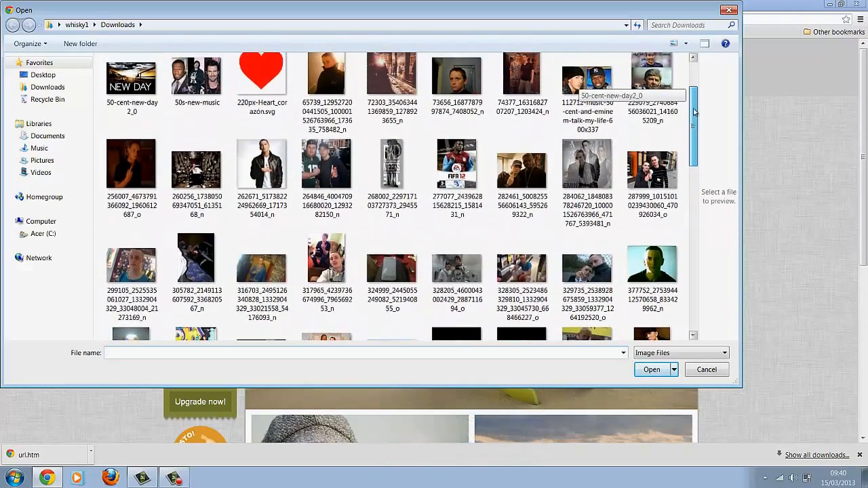
scroll(down, 3)
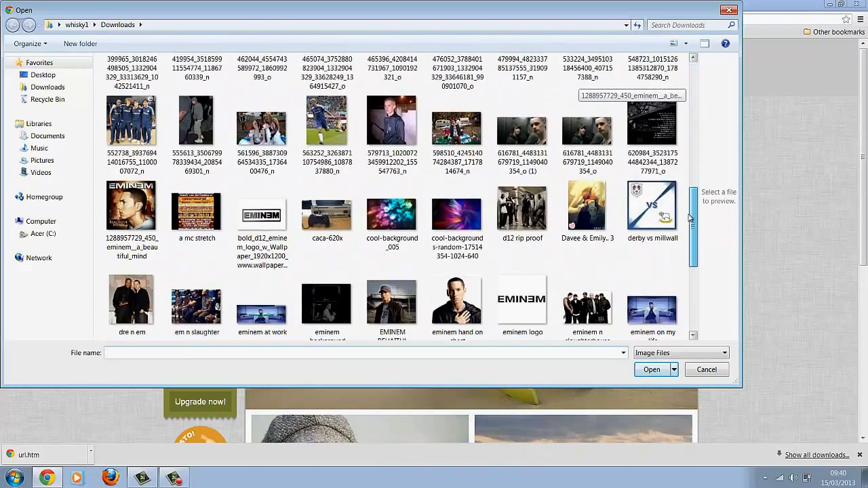
scroll(down, 3)
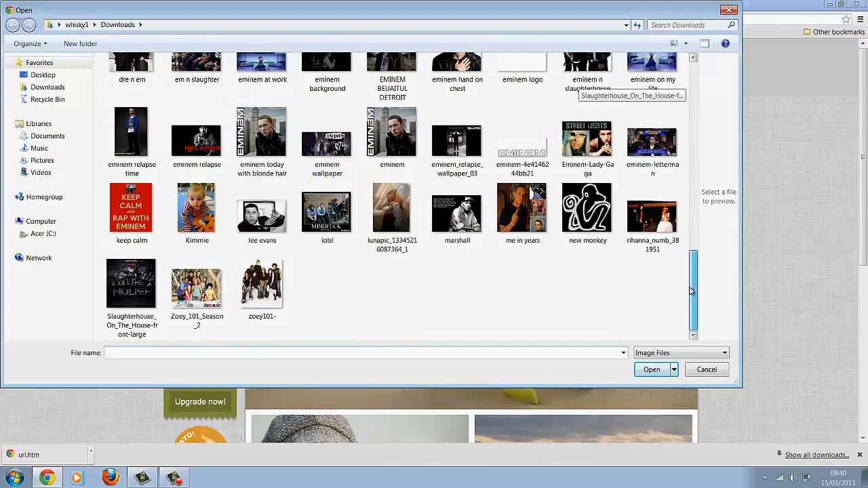
scroll(up, 3)
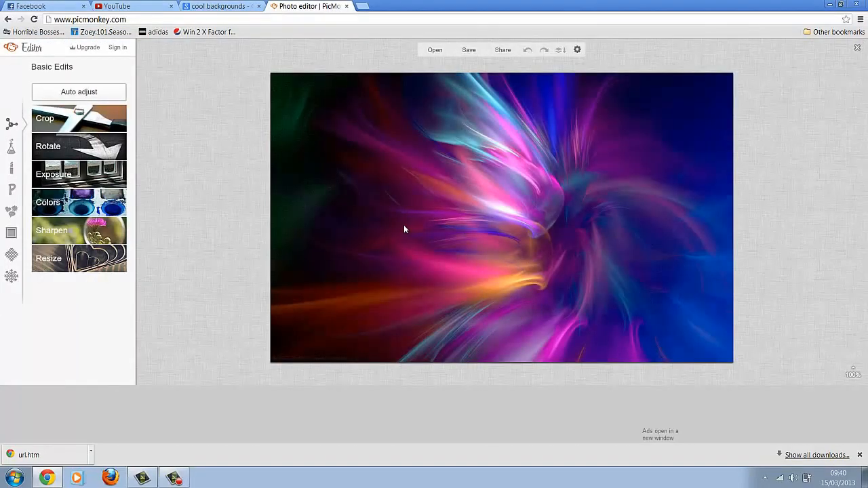
mouse_move(195, 180)
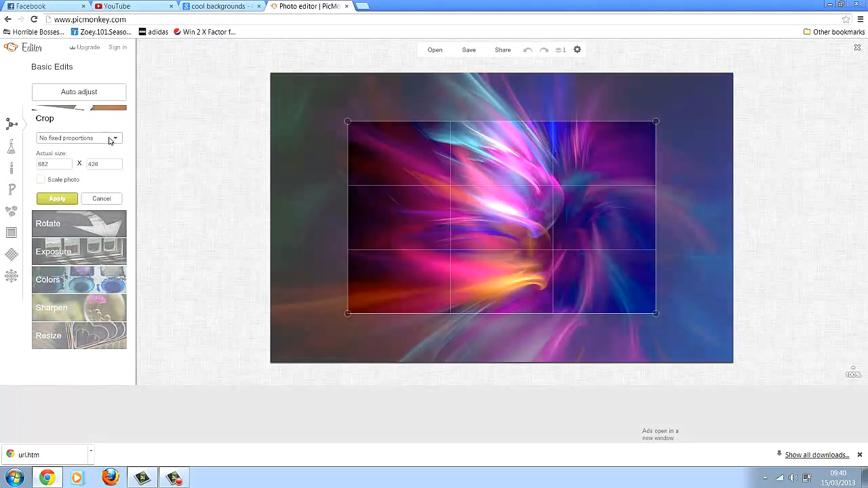
Crop the swirl background to the 2560 x 1600 HDTV proportion and apply it
click(78, 138)
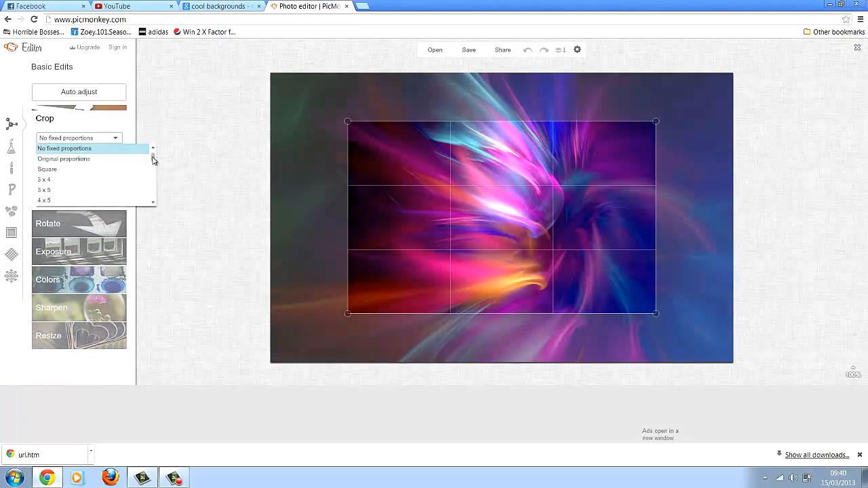
scroll(down, 3)
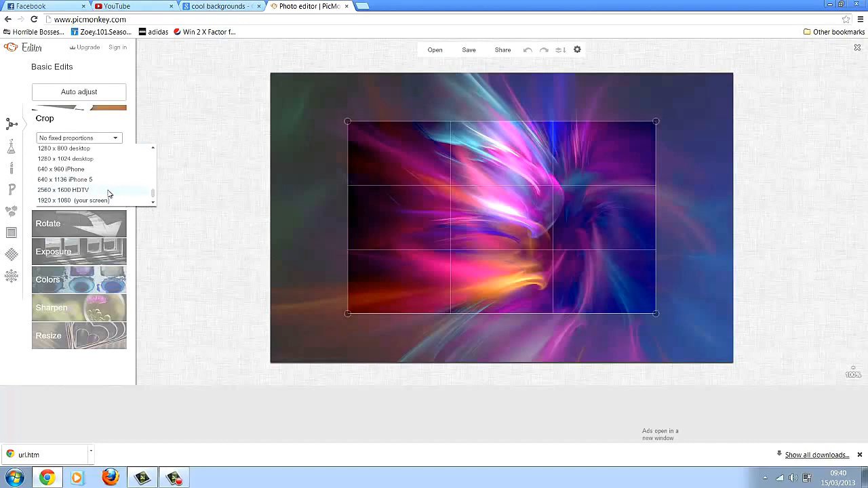
click(62, 190)
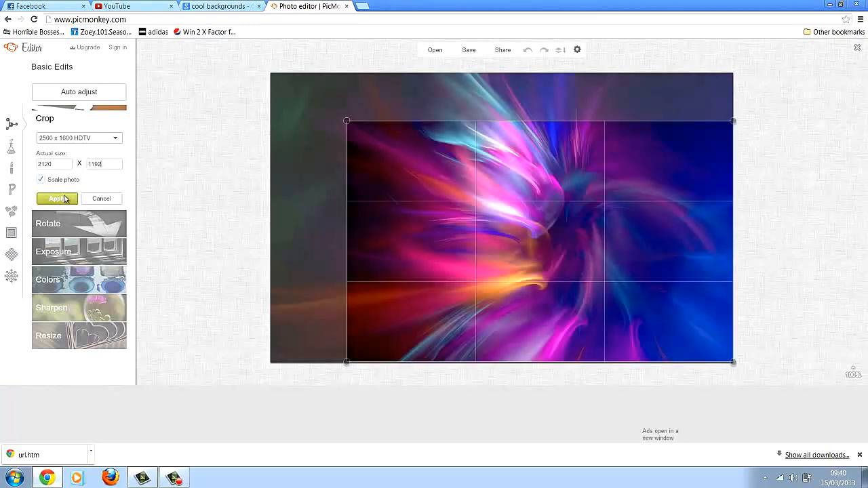
click(57, 198)
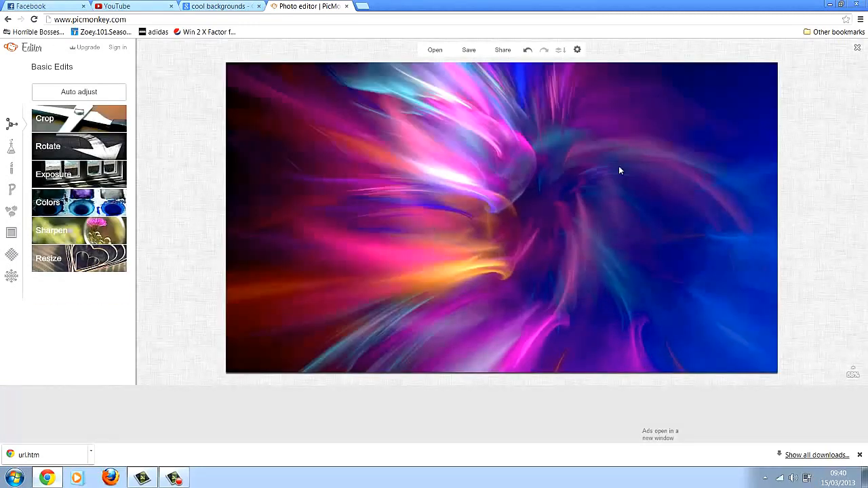
mouse_move(450, 193)
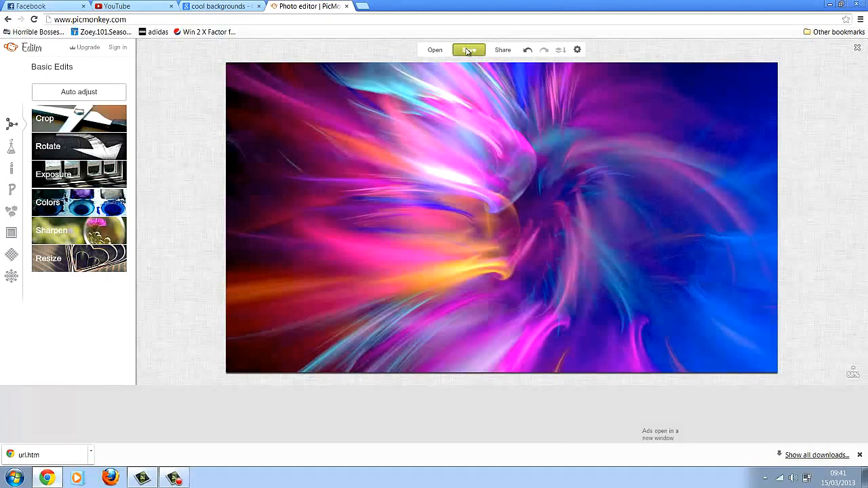
Save the cropped background as a JPG in Downloads, replacing the existing file
click(468, 49)
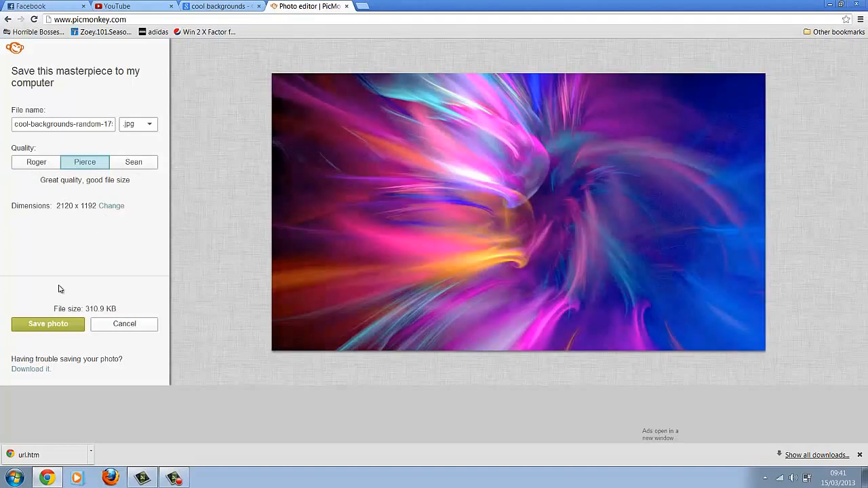
click(47, 323)
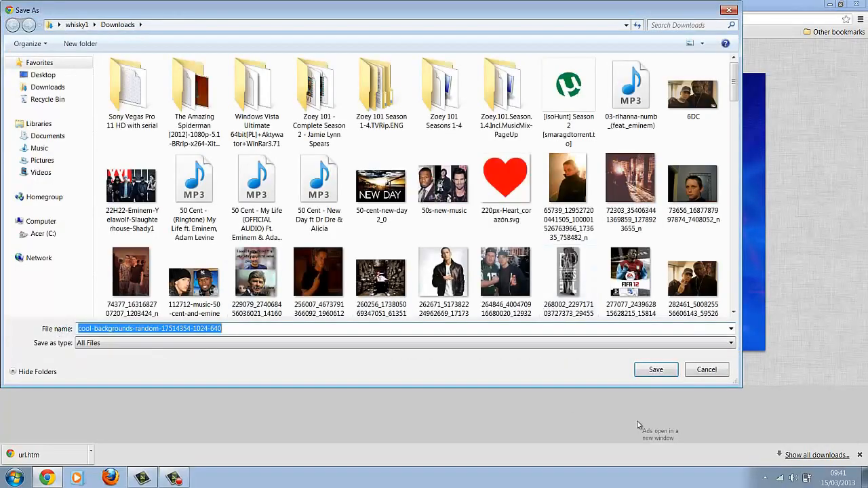
click(655, 369)
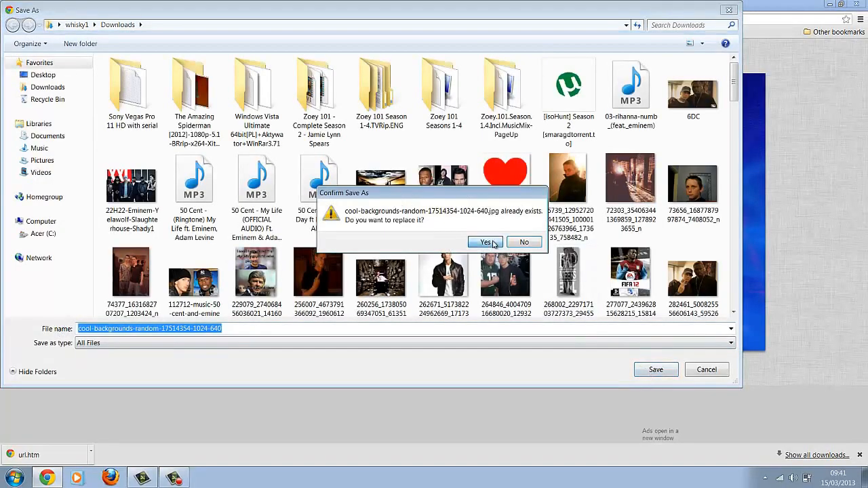
click(485, 241)
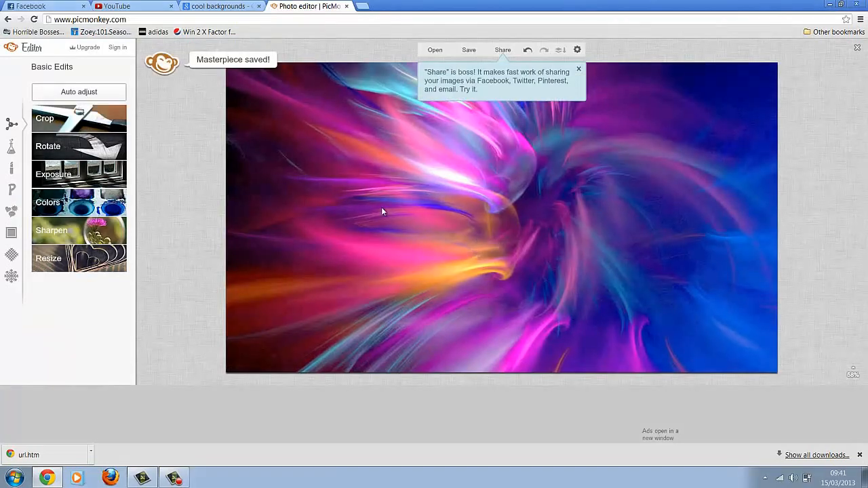